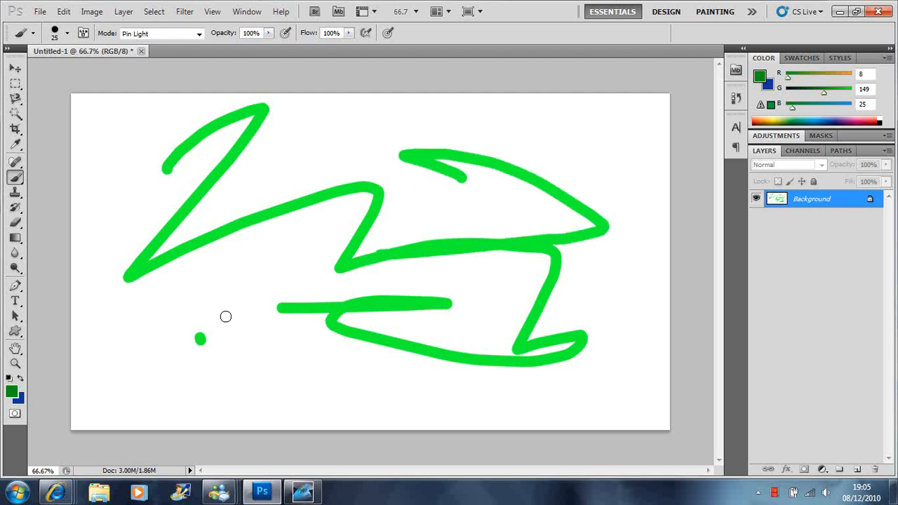
pyautogui.moveTo(368, 90)
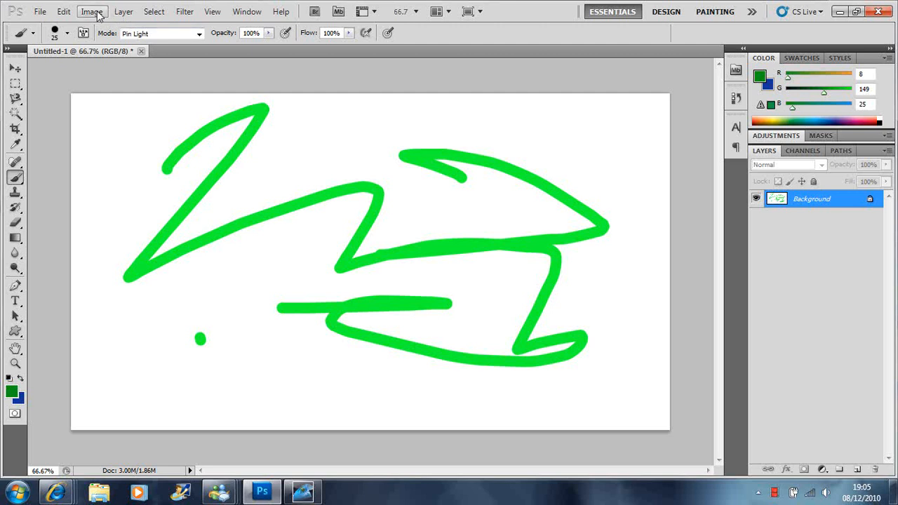
pyautogui.moveTo(92, 19)
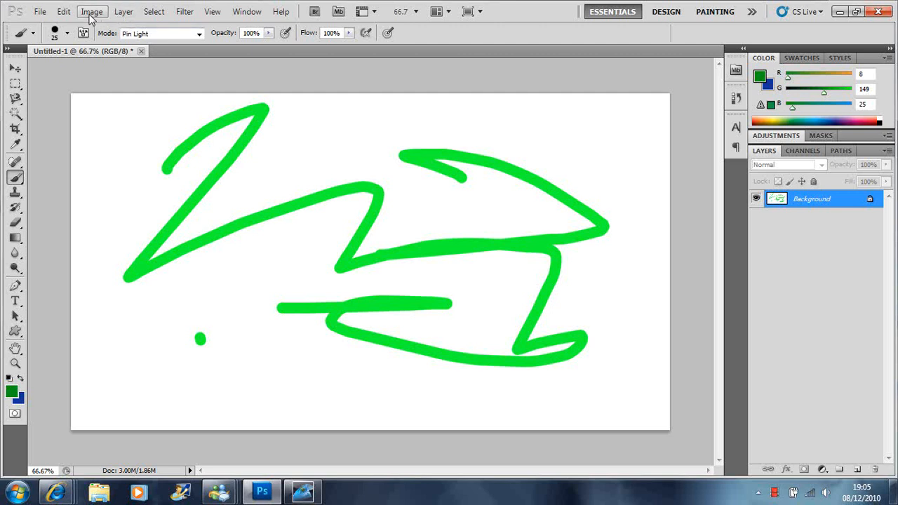
# Flip the canvas horizontally, add Layer 1, and set the foreground colour to blue.
pyautogui.click(91, 11)
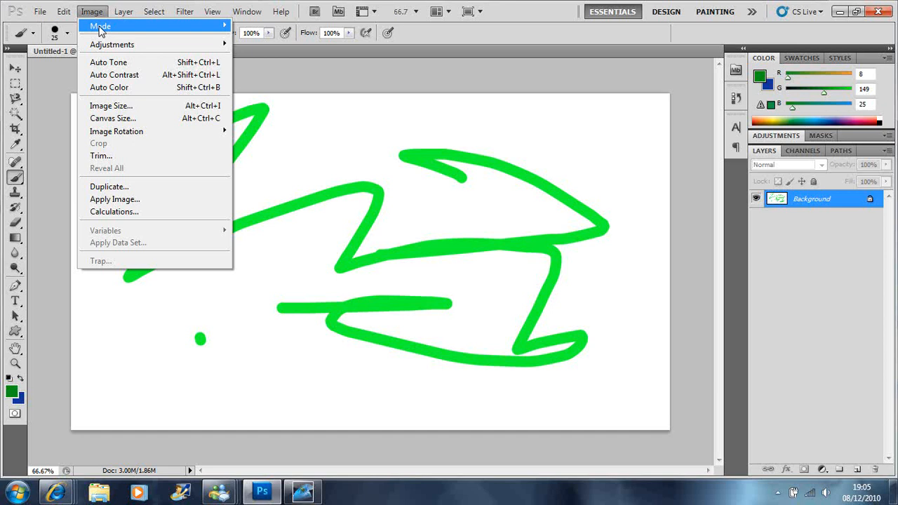
pyautogui.moveTo(185, 132)
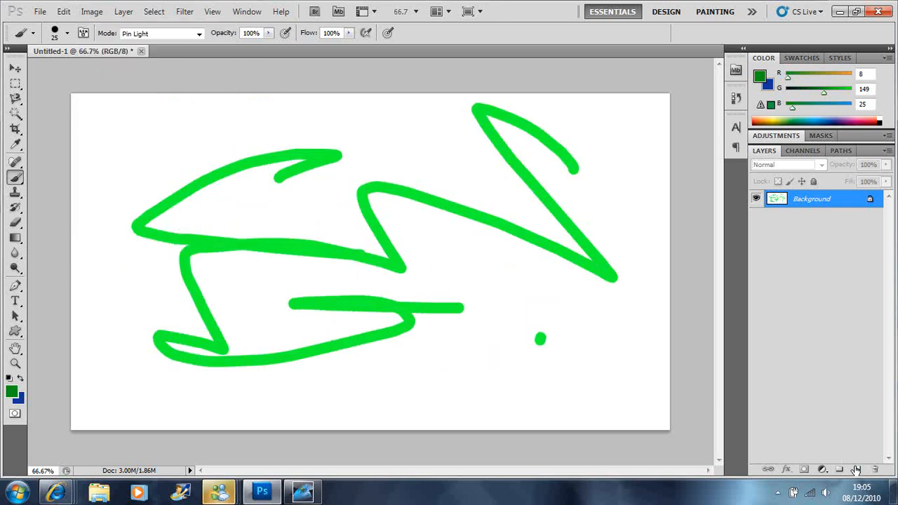
pyautogui.click(855, 469)
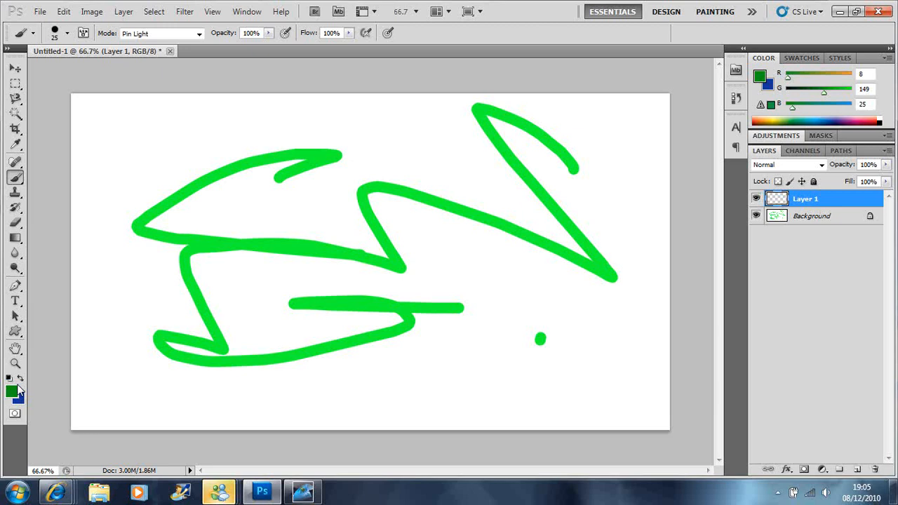
pyautogui.click(15, 390)
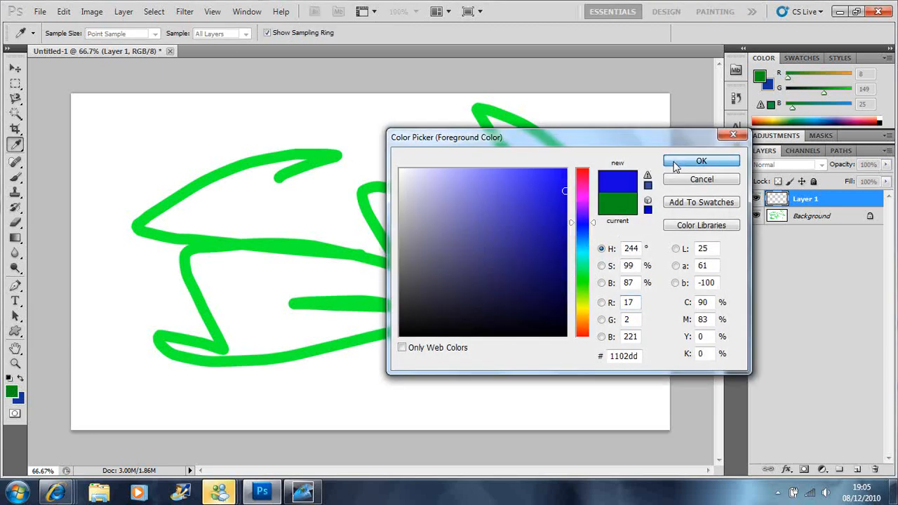
pyautogui.click(700, 160)
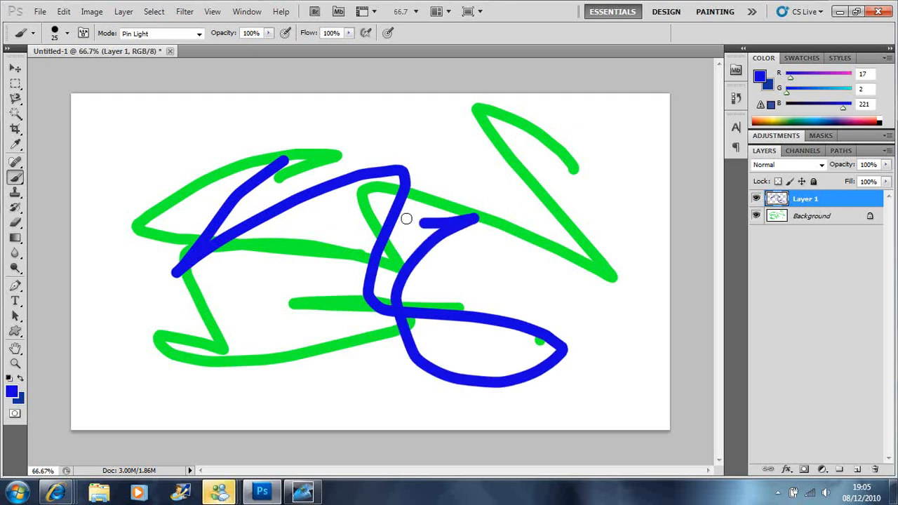
pyautogui.click(63, 11)
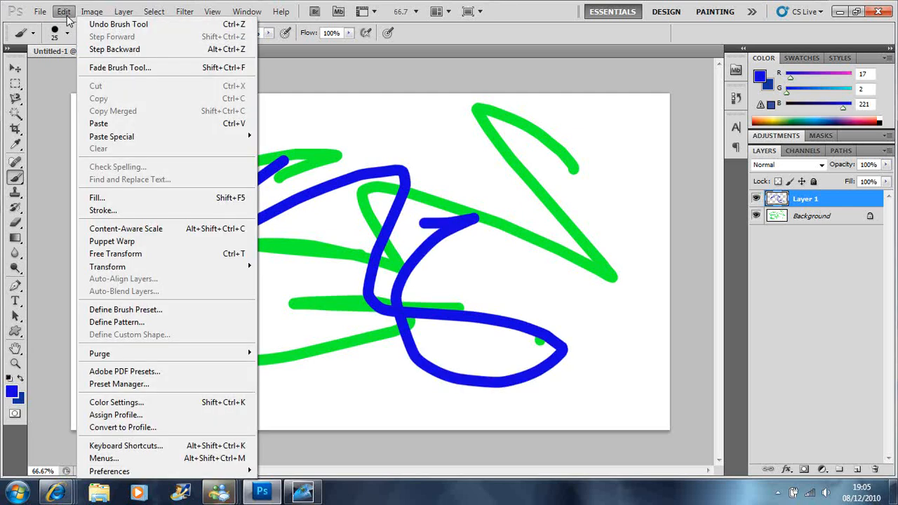
pyautogui.moveTo(108, 266)
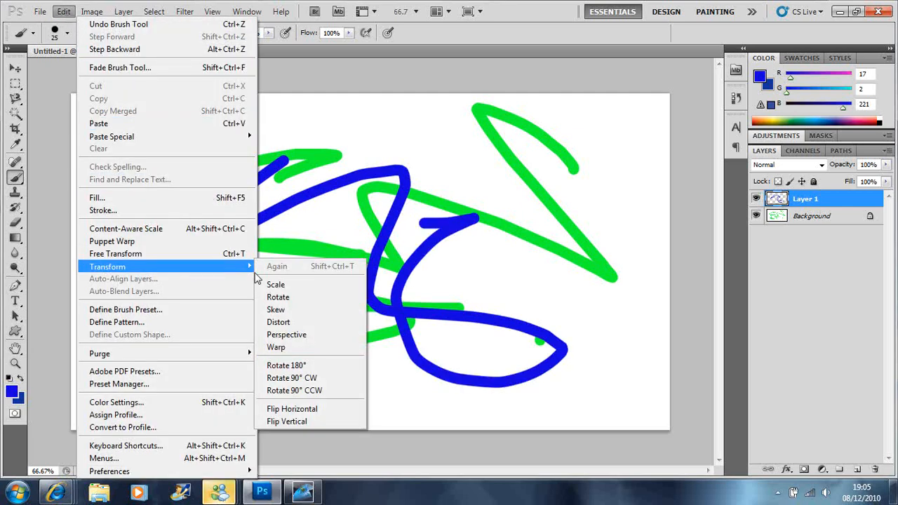